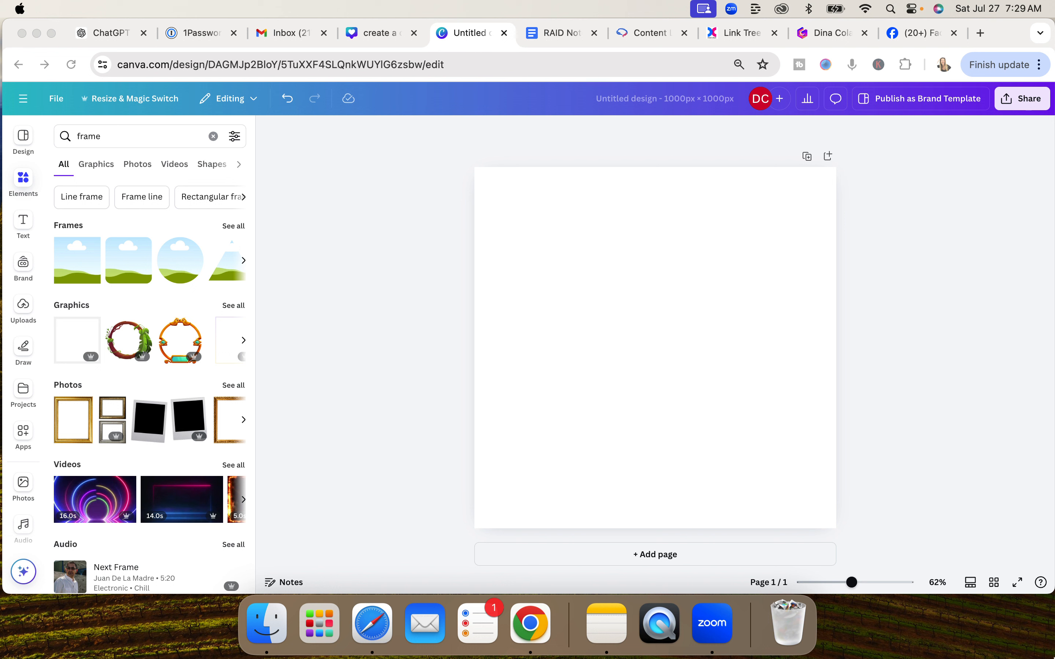
mouse_move(658, 623)
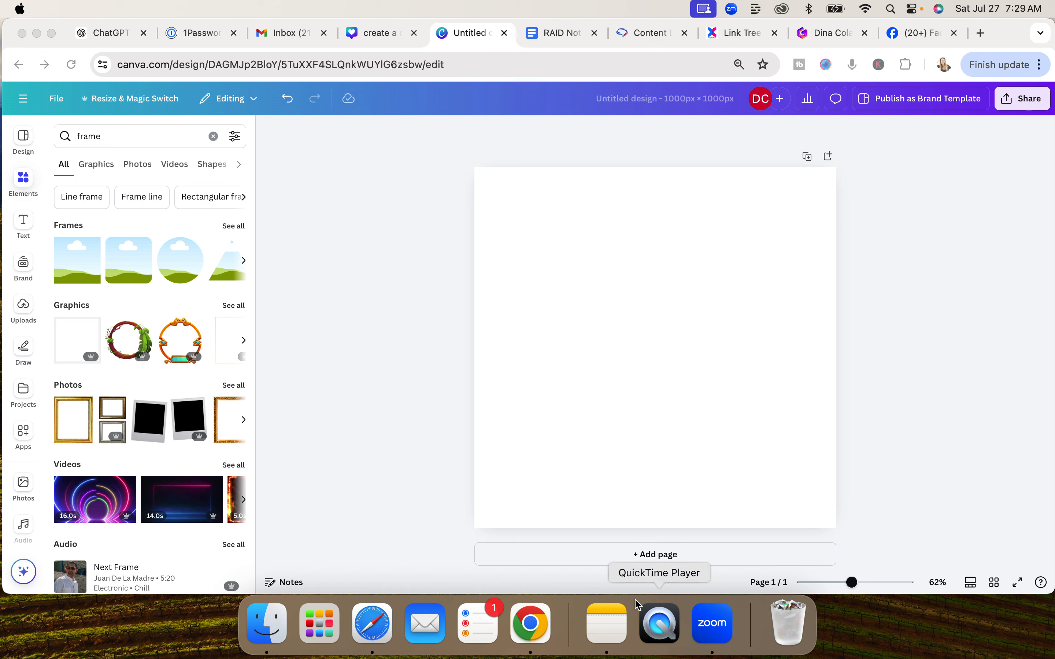
mouse_move(605, 351)
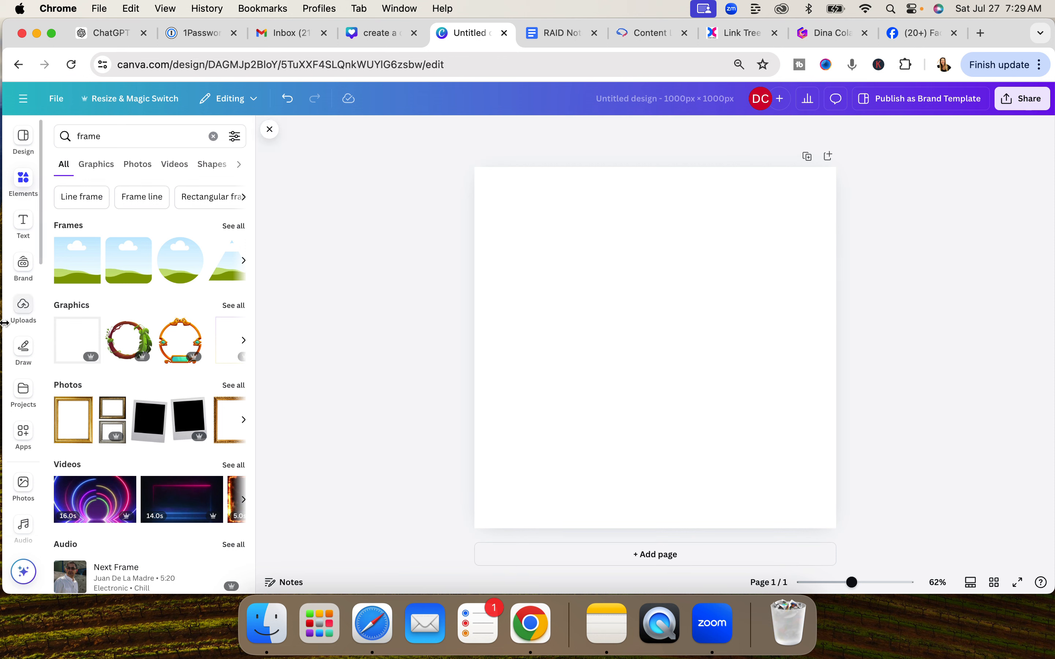
Search Uploads for 'dina' and place the blue-background headshot to fill the page
click(23, 310)
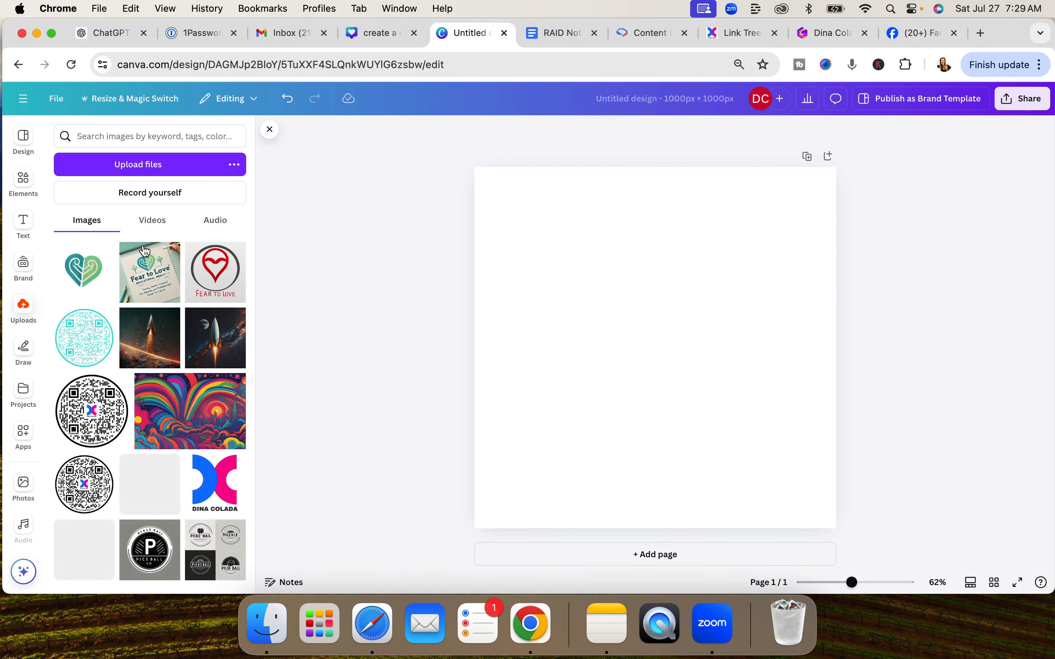
text(dina)
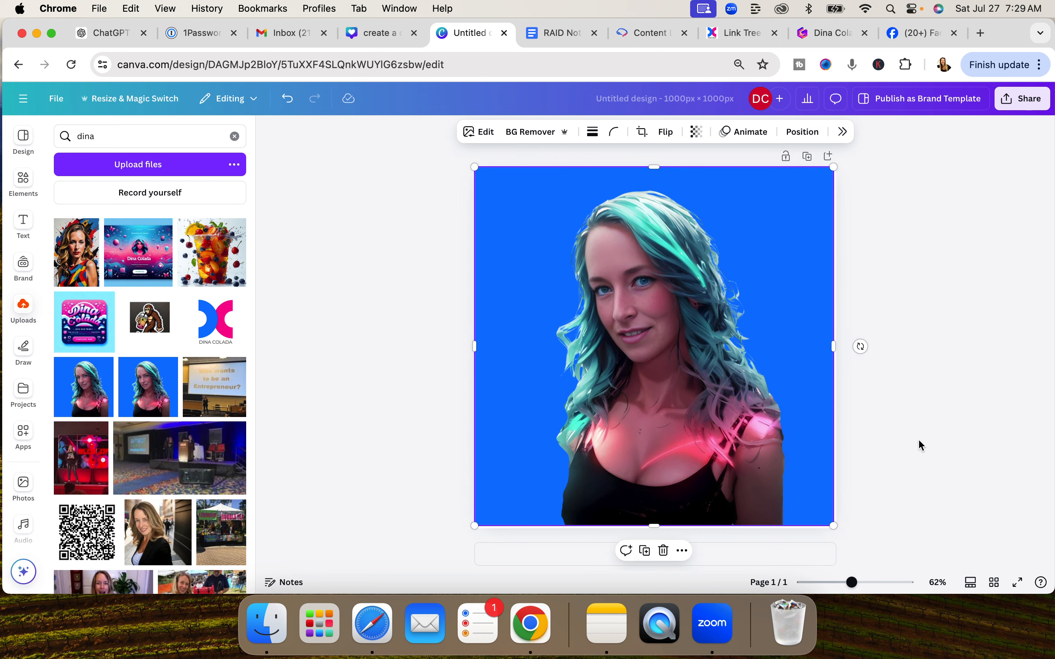
mouse_move(833, 523)
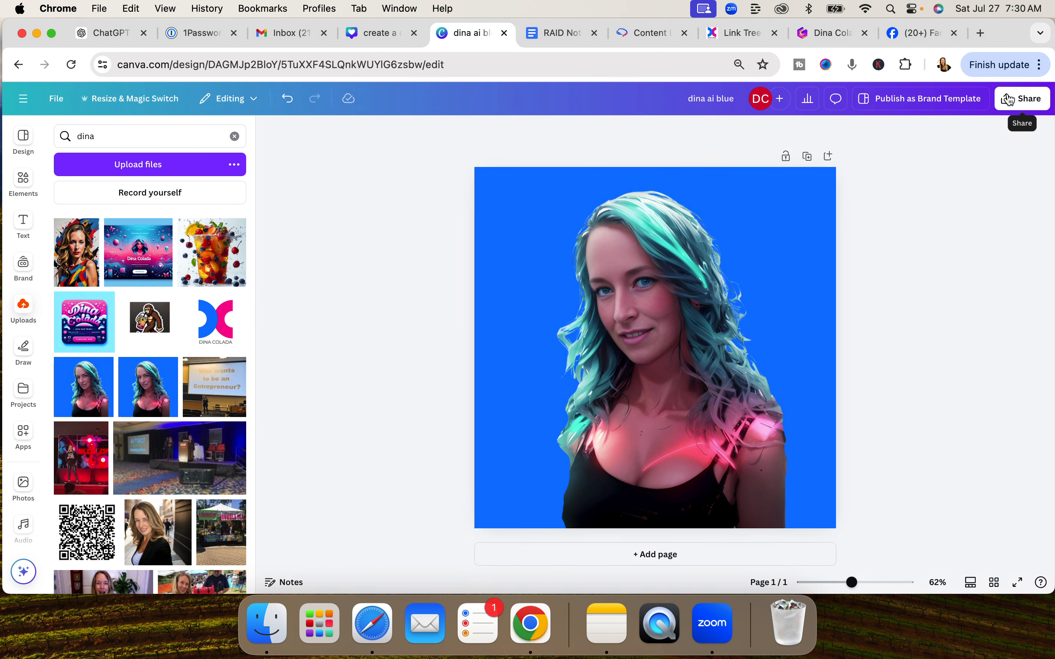
Download the 1000×1000 px headshot design as dina ai blue.png
click(1022, 98)
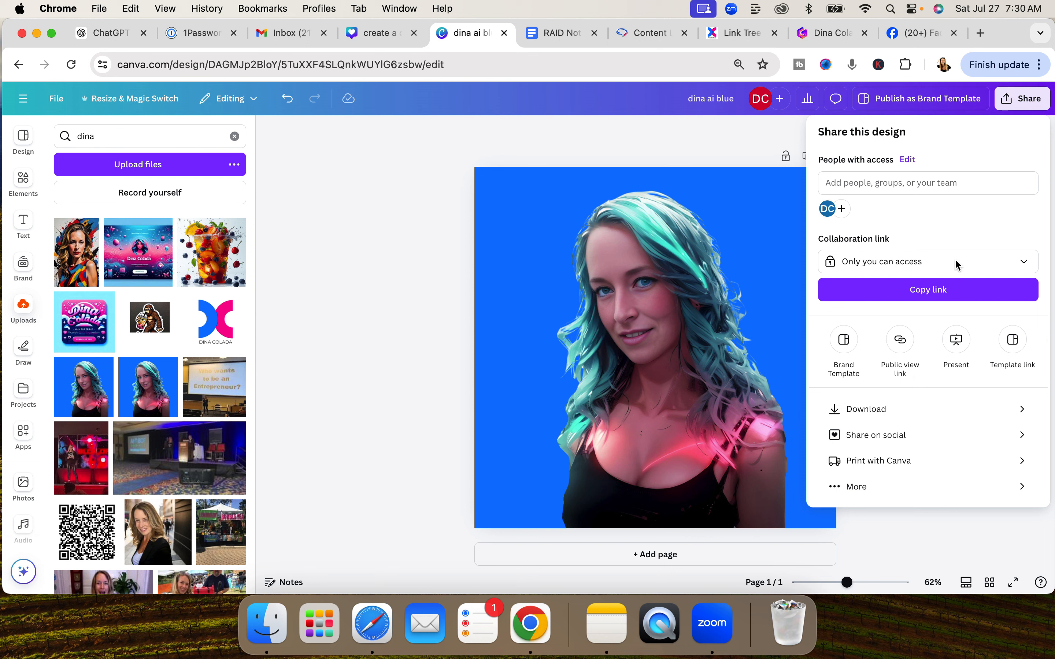
click(867, 409)
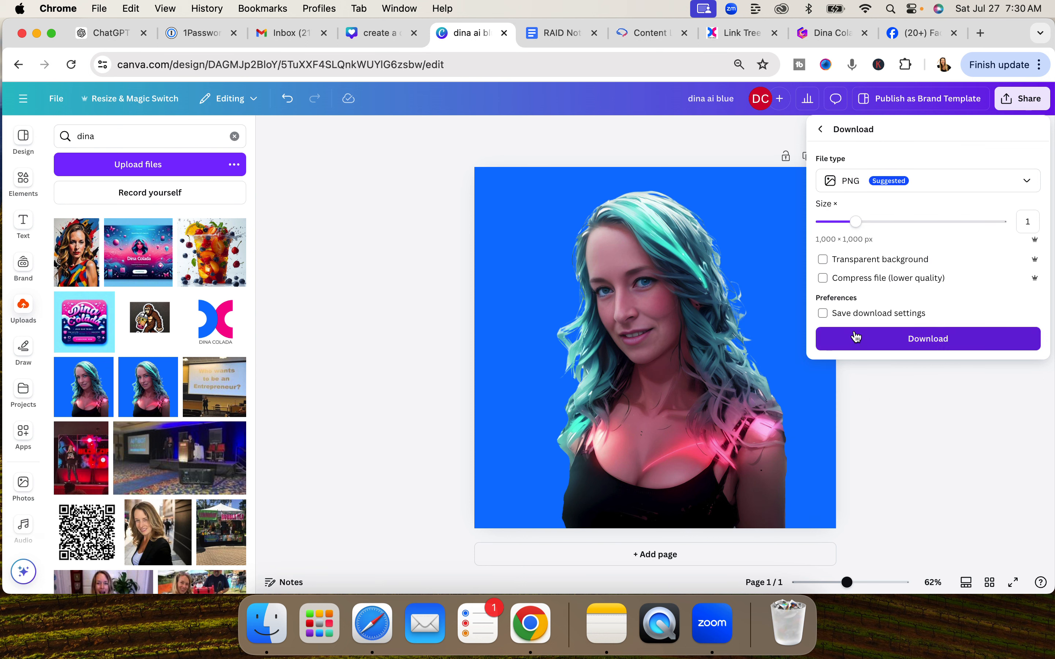
mouse_move(910, 190)
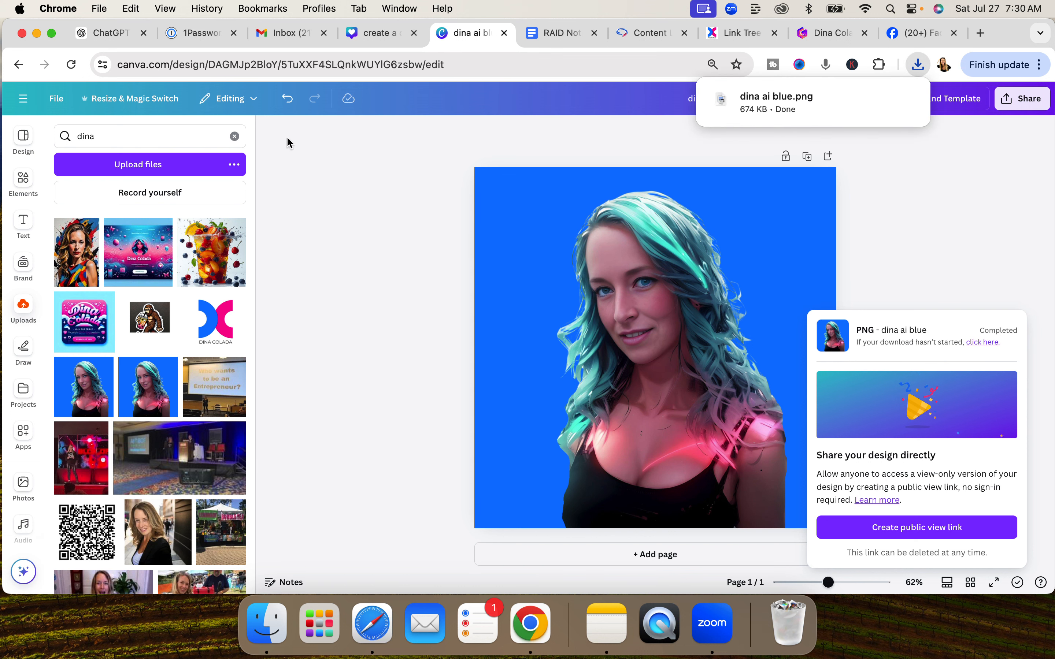
mouse_move(336, 244)
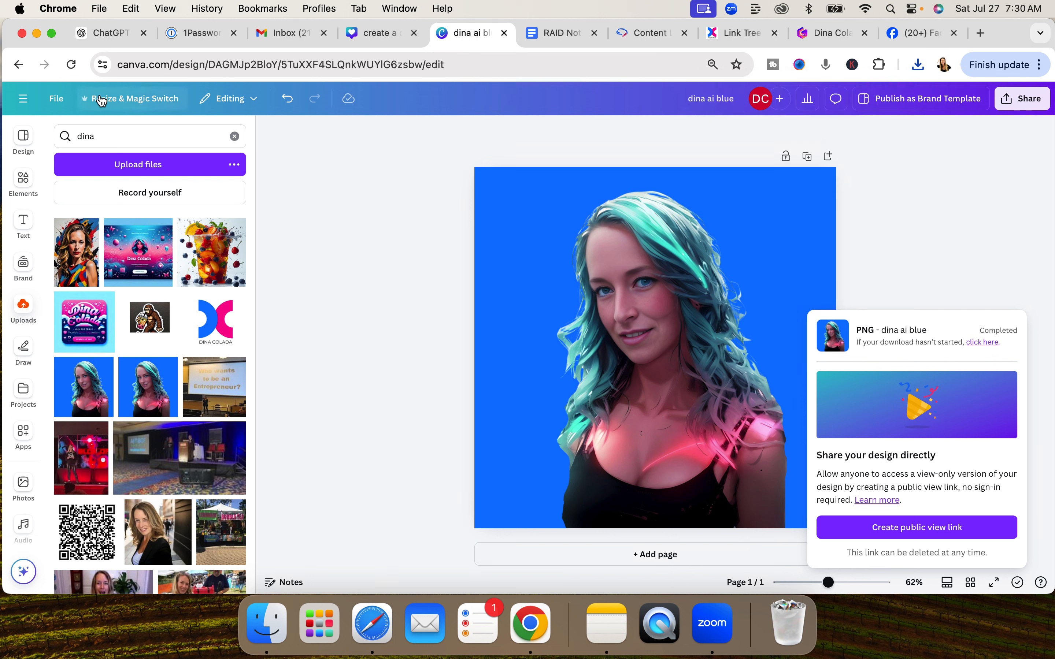
Move the dina ai blue design into the AI Apps folder via the File menu
click(55, 99)
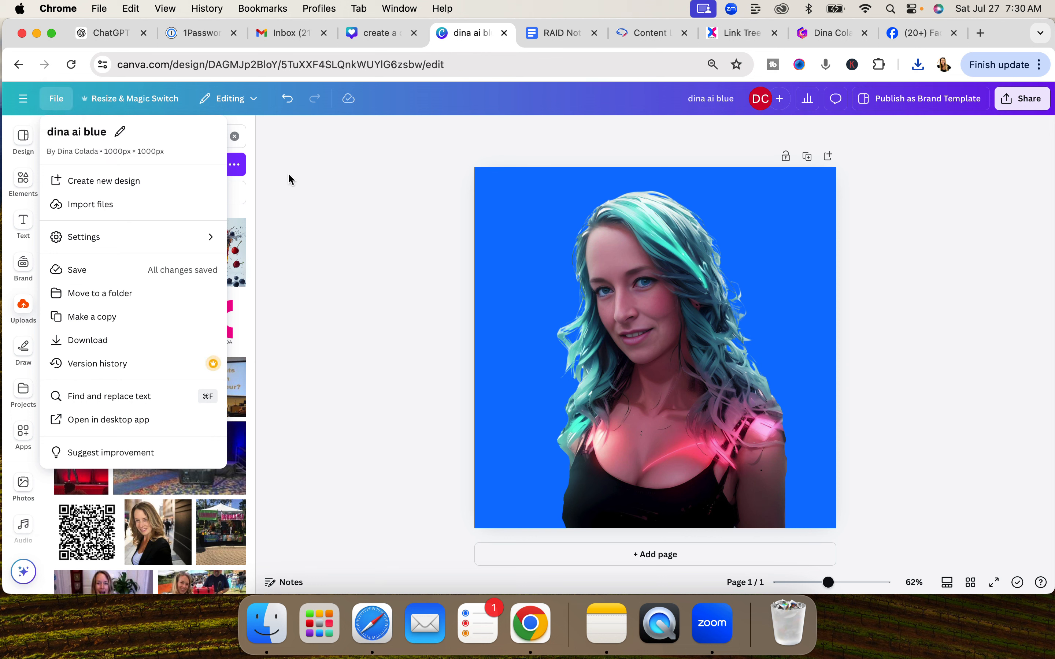
click(100, 292)
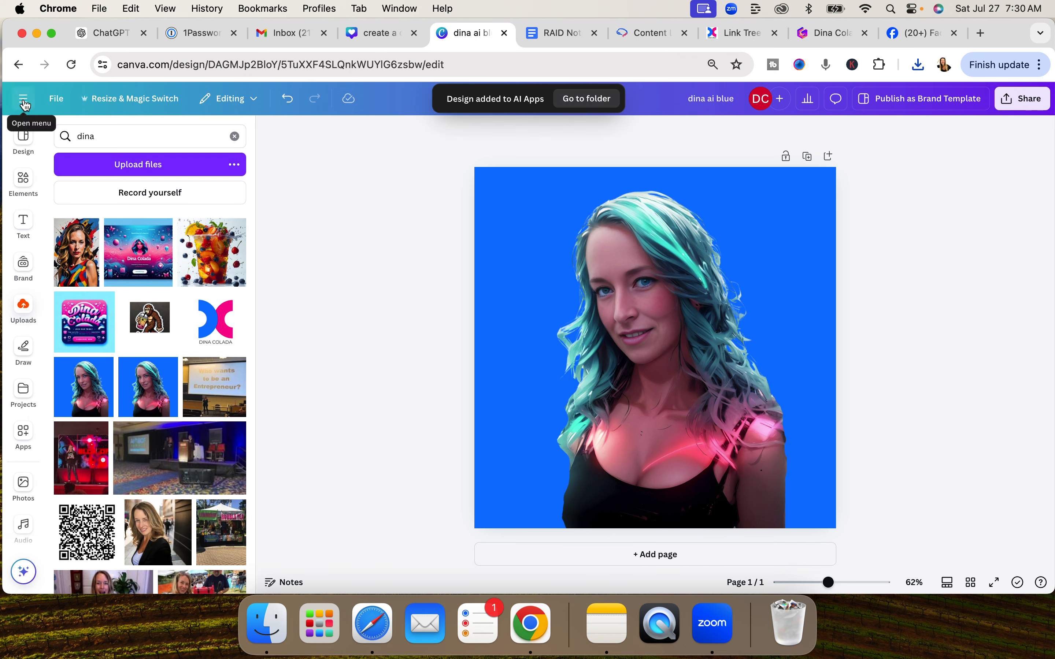
Create a new blank custom-size 1000 × 1000 px design from the main menu
click(23, 99)
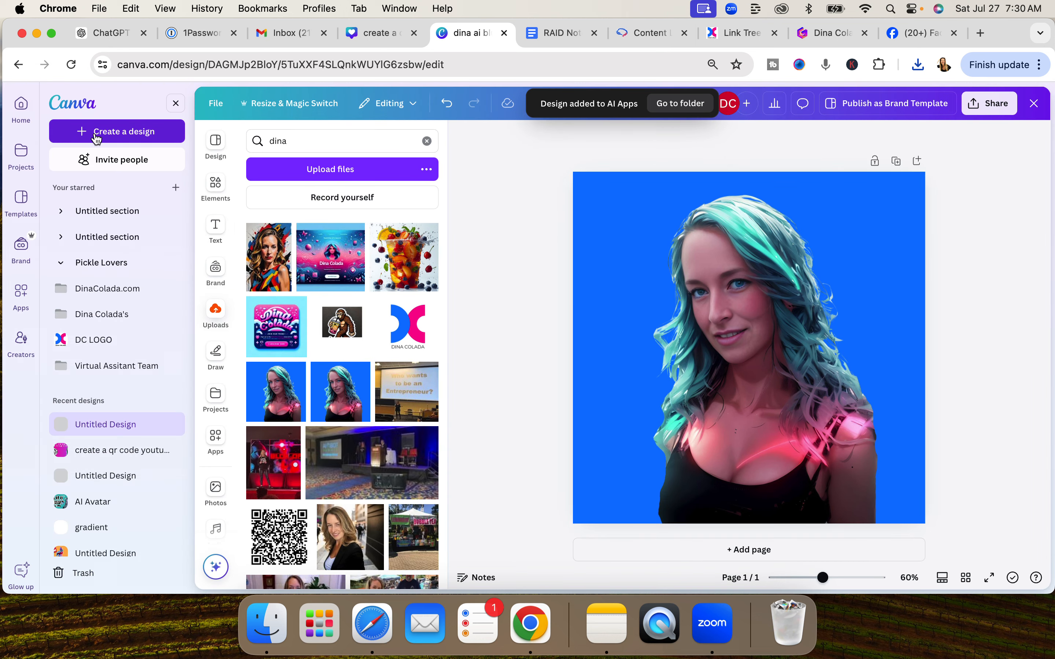
mouse_move(125, 132)
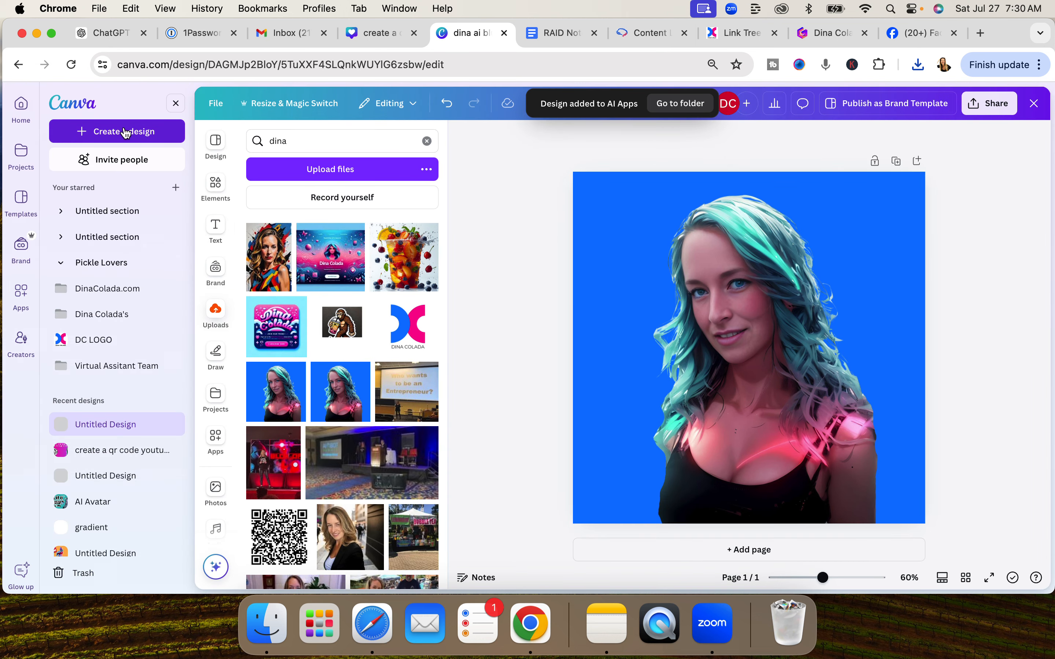
click(117, 132)
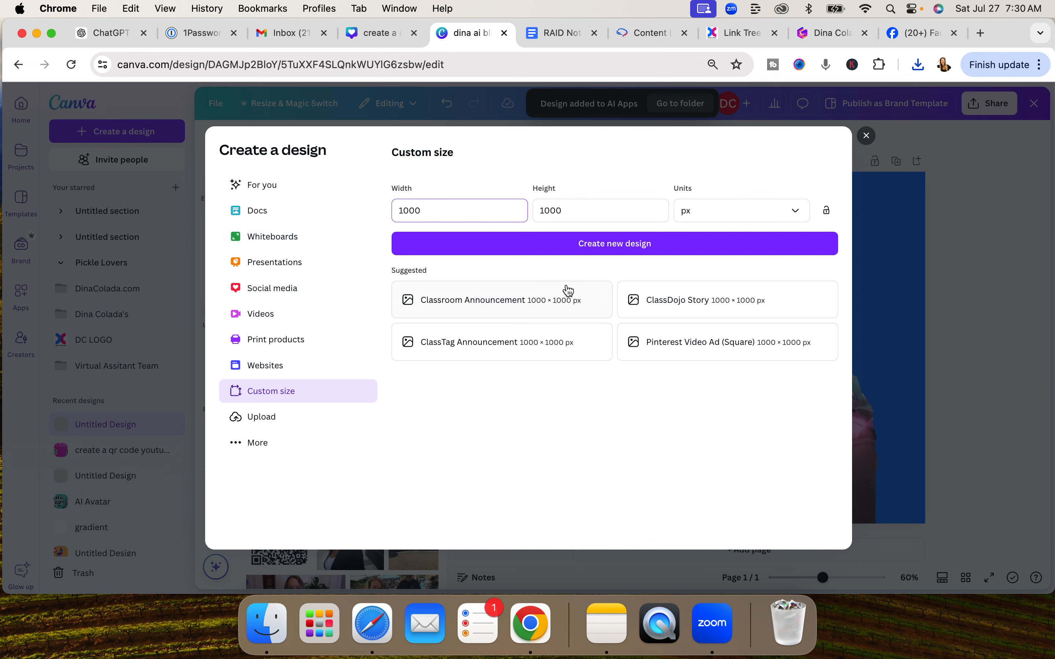
click(614, 243)
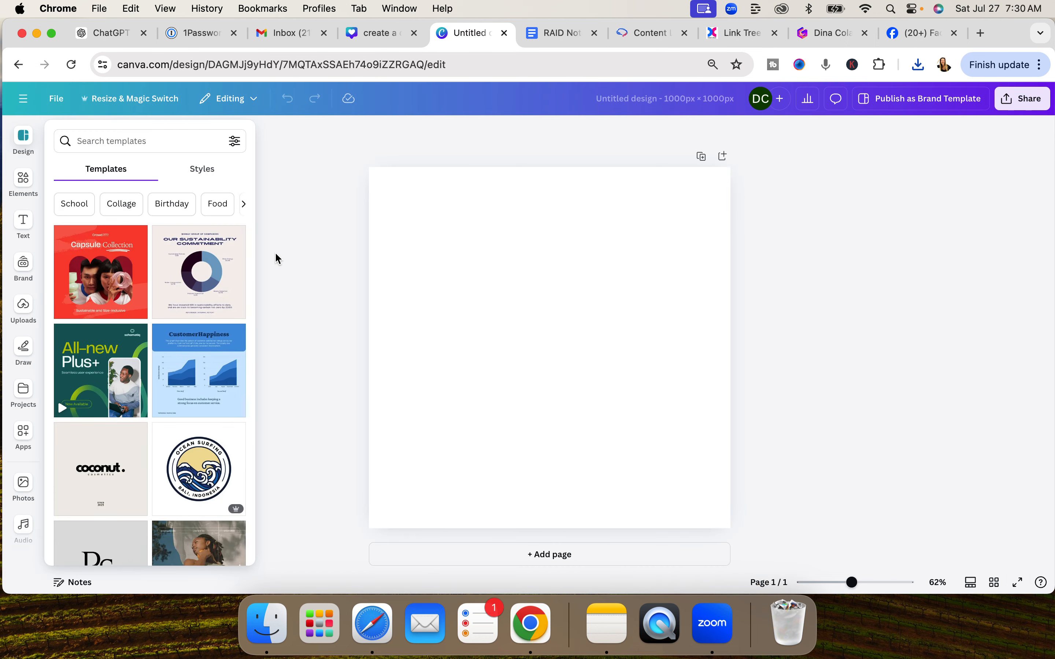
mouse_move(23, 182)
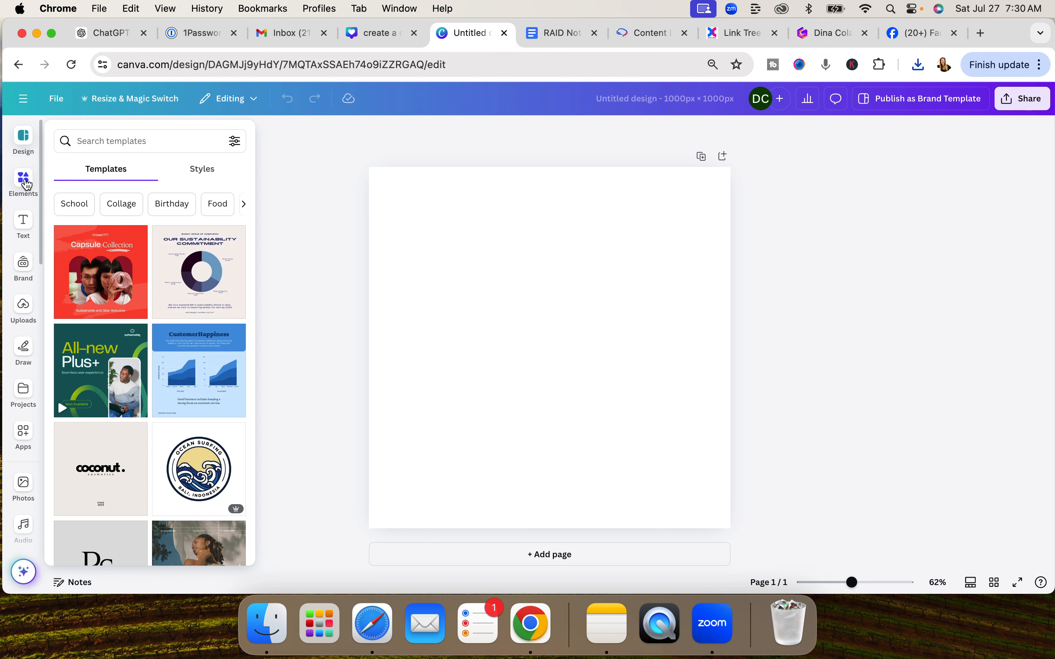
Add a circular frame from Elements and enlarge it to about 952×952 on the page
click(23, 182)
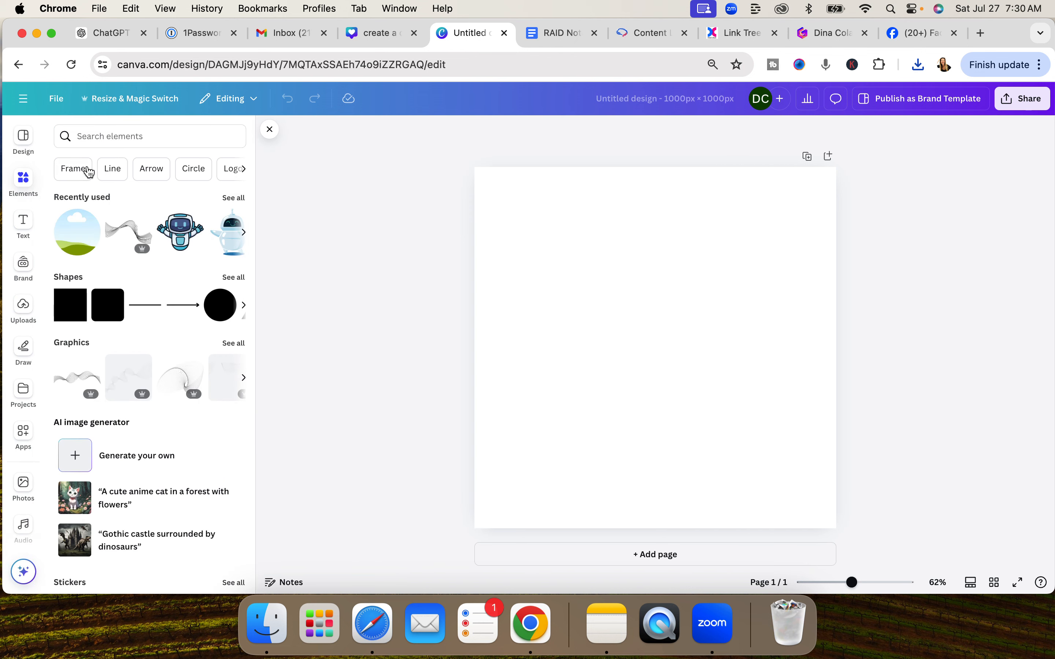
text(frame)
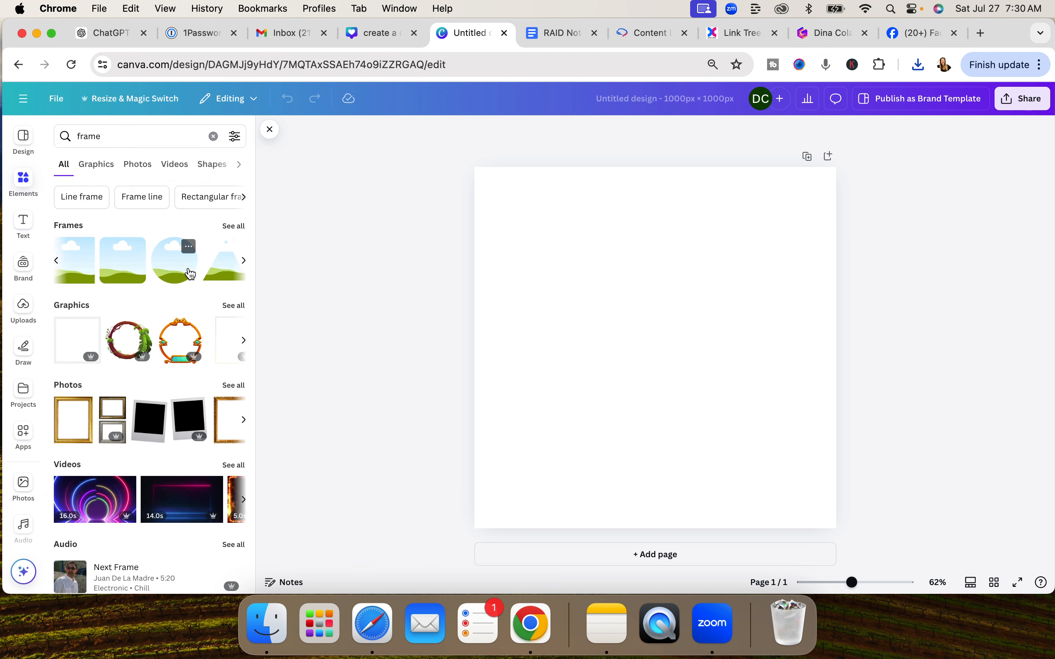
mouse_move(133, 272)
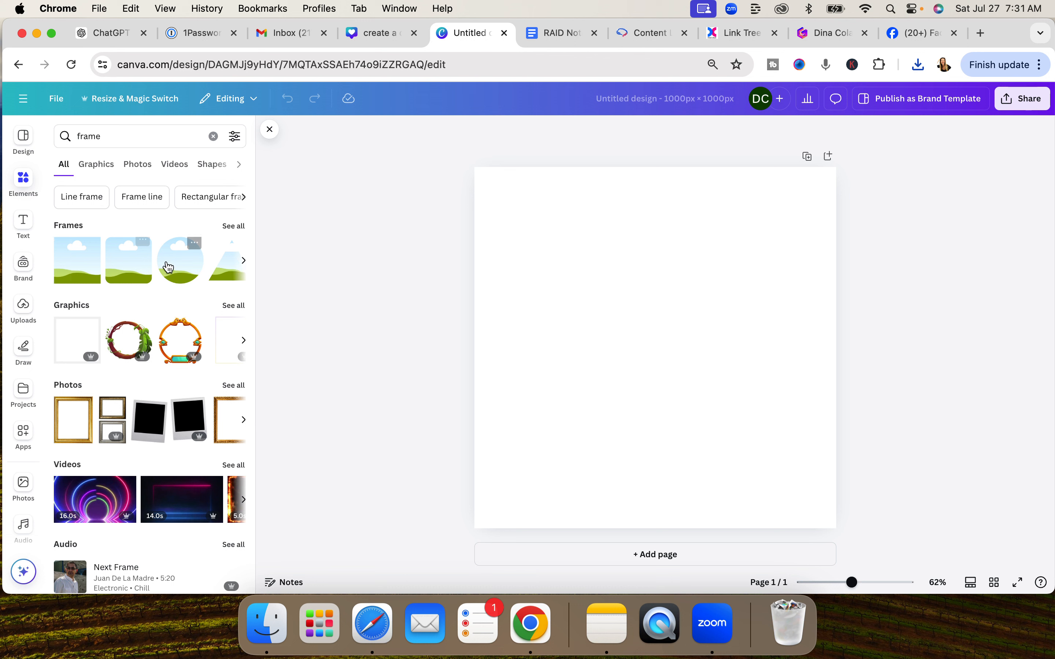
click(179, 260)
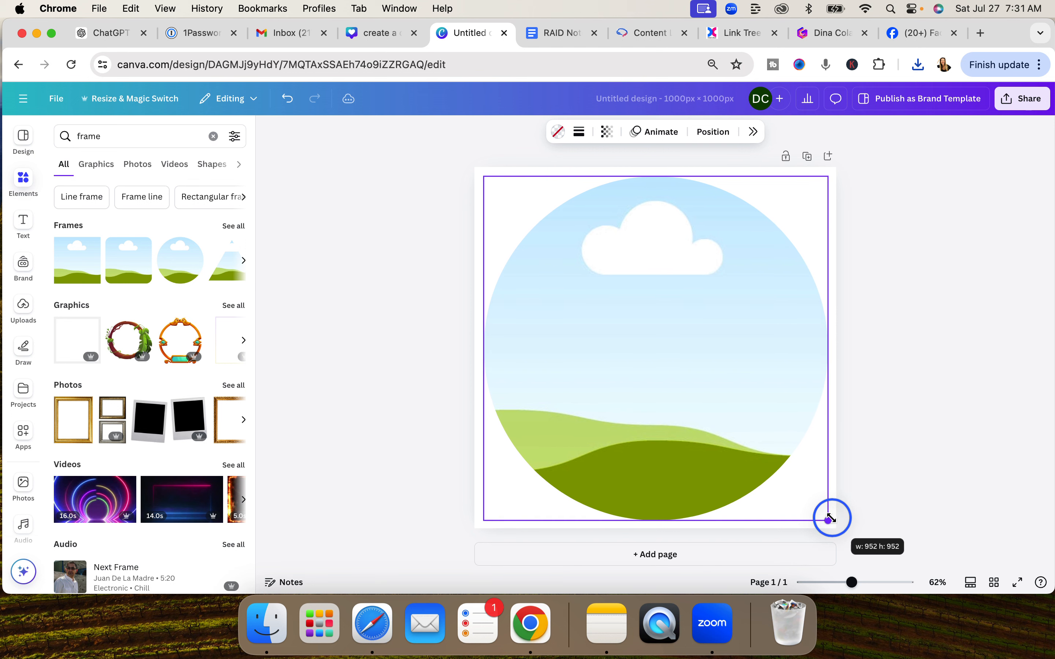
click(356, 408)
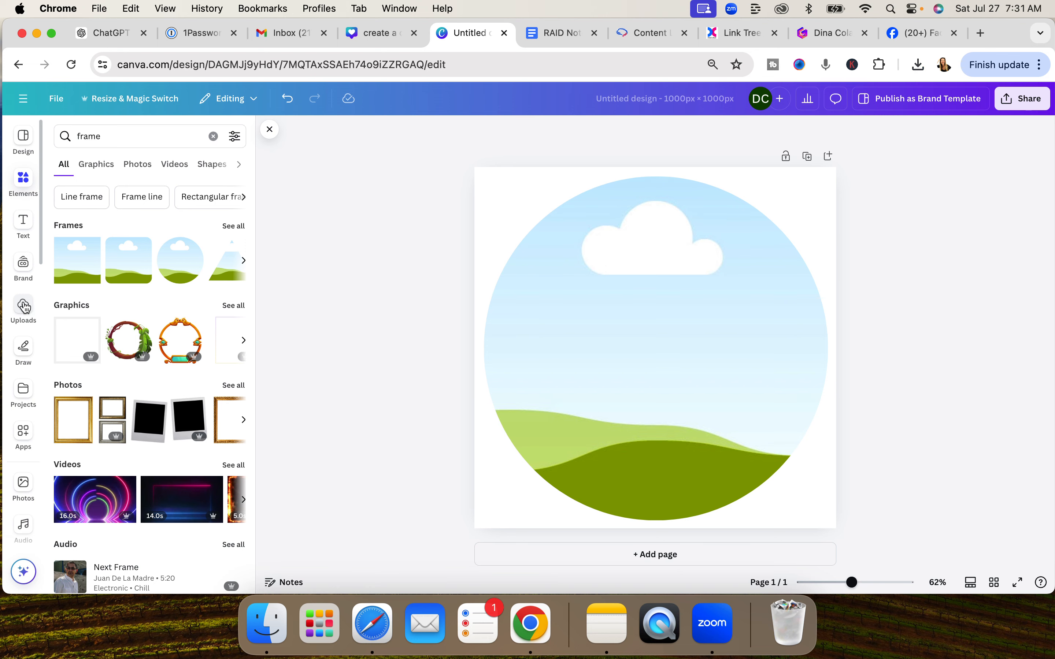
Upload dina ai blue.png from Downloads and drop it into the circular frame
click(22, 310)
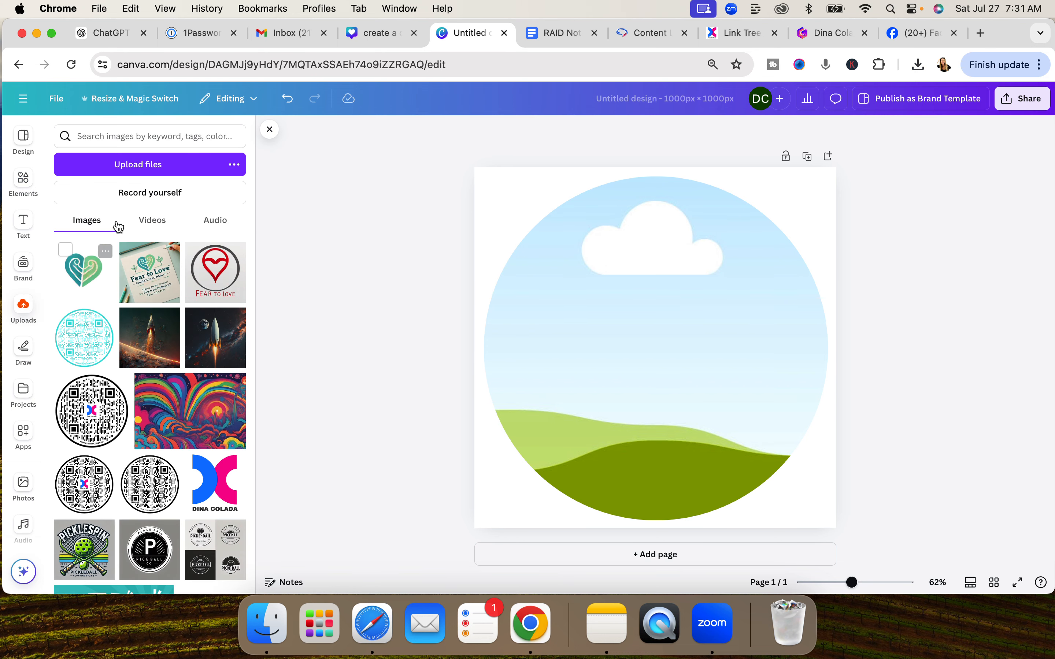
click(137, 164)
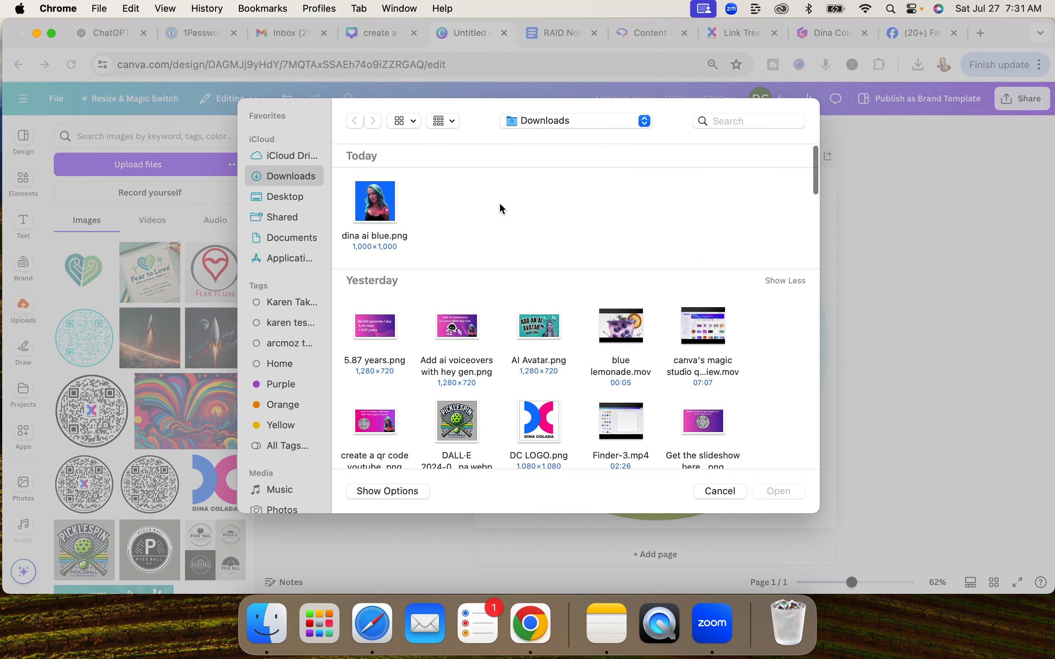
click(718, 491)
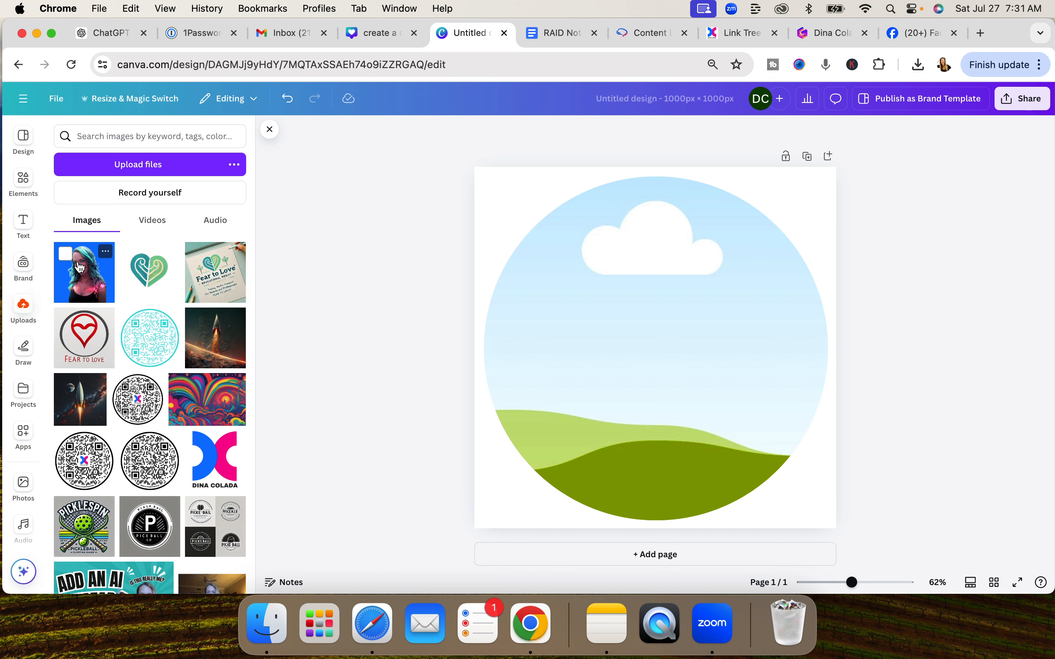
click(84, 272)
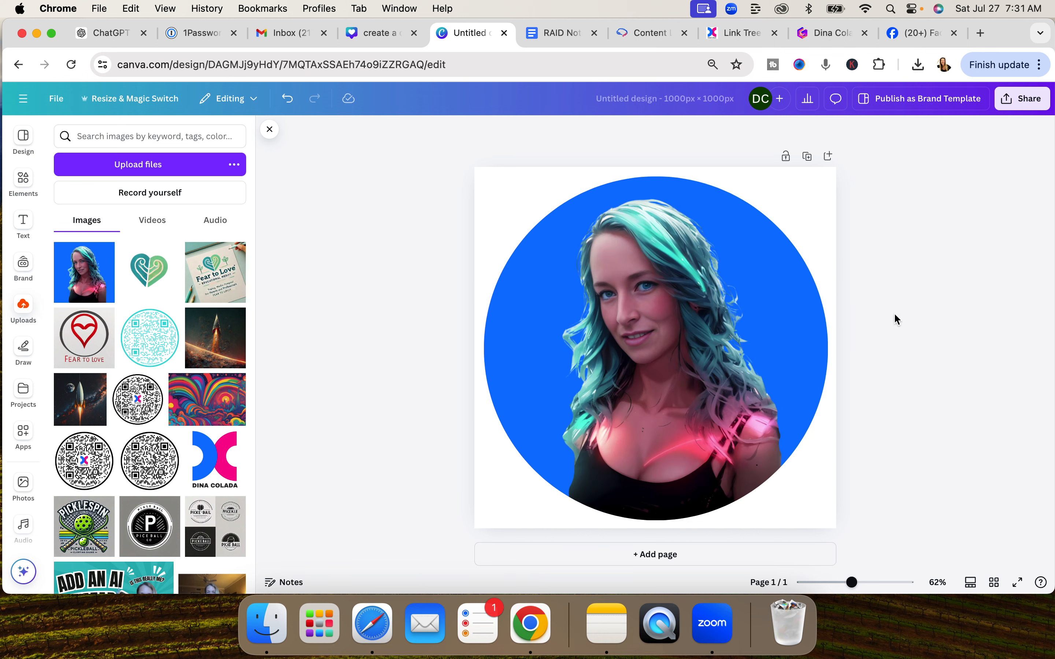
click(804, 283)
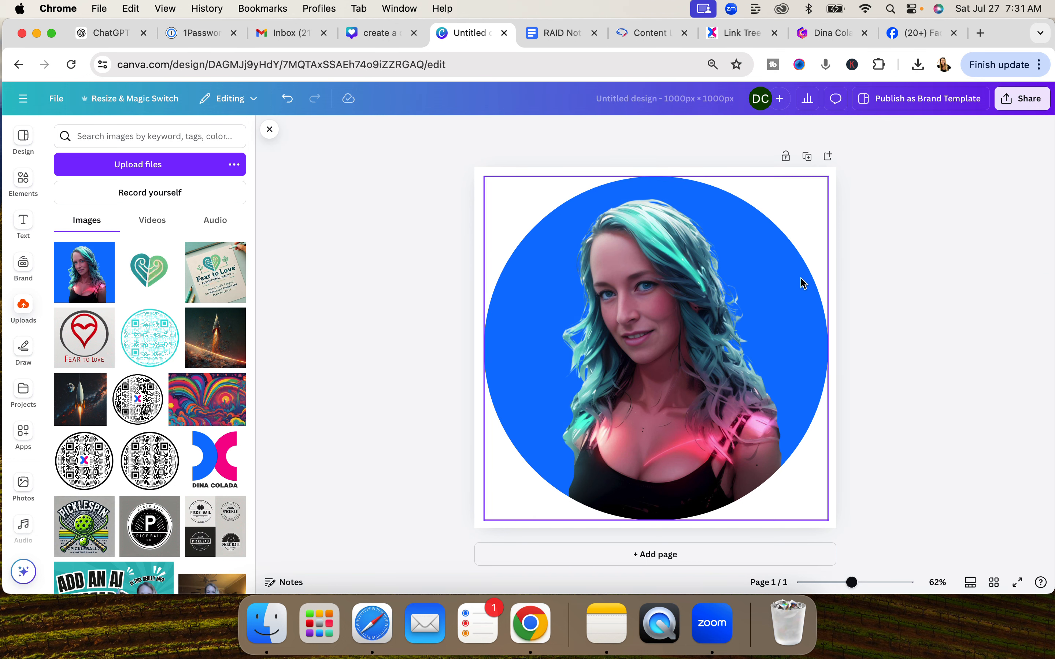
mouse_move(778, 356)
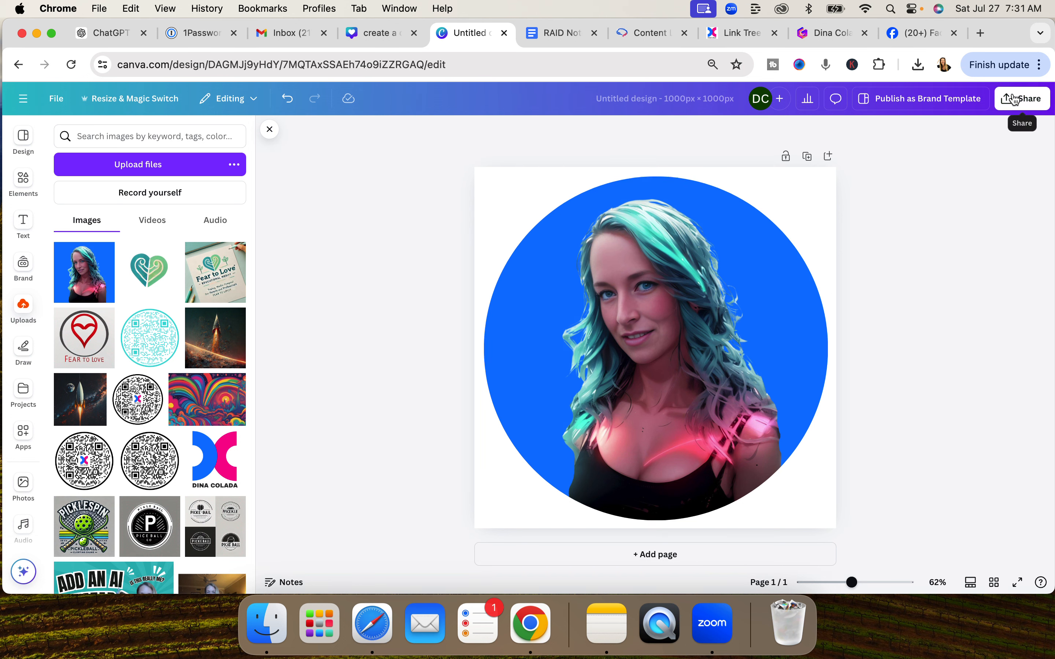
Download the framed headshot as a transparent-background PNG, then rename the design 'dina circle headshot'
click(1021, 98)
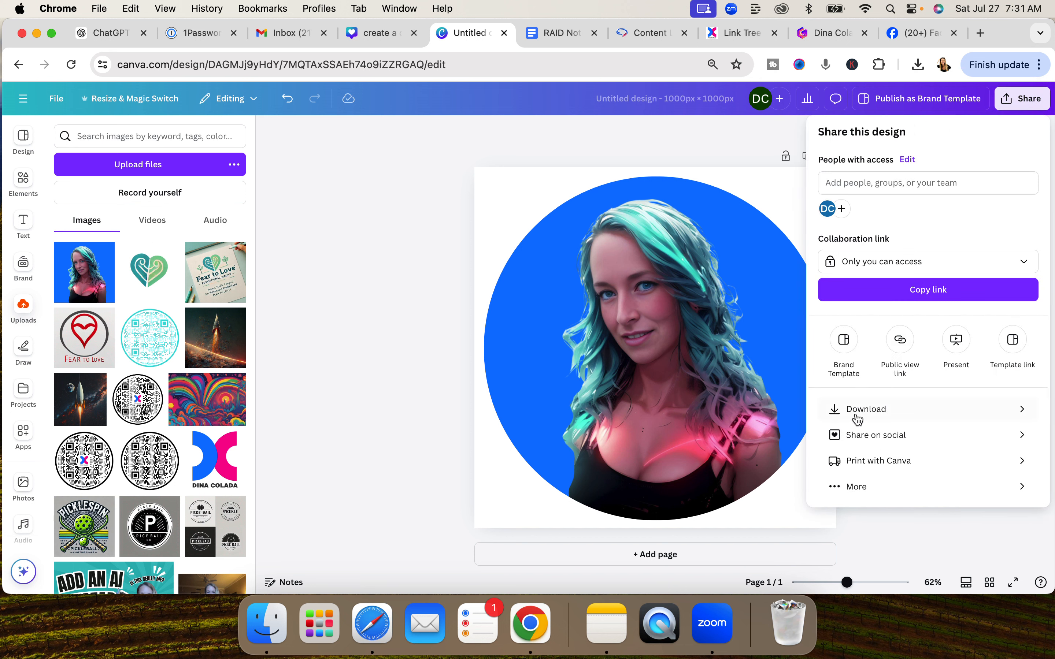
mouse_move(862, 397)
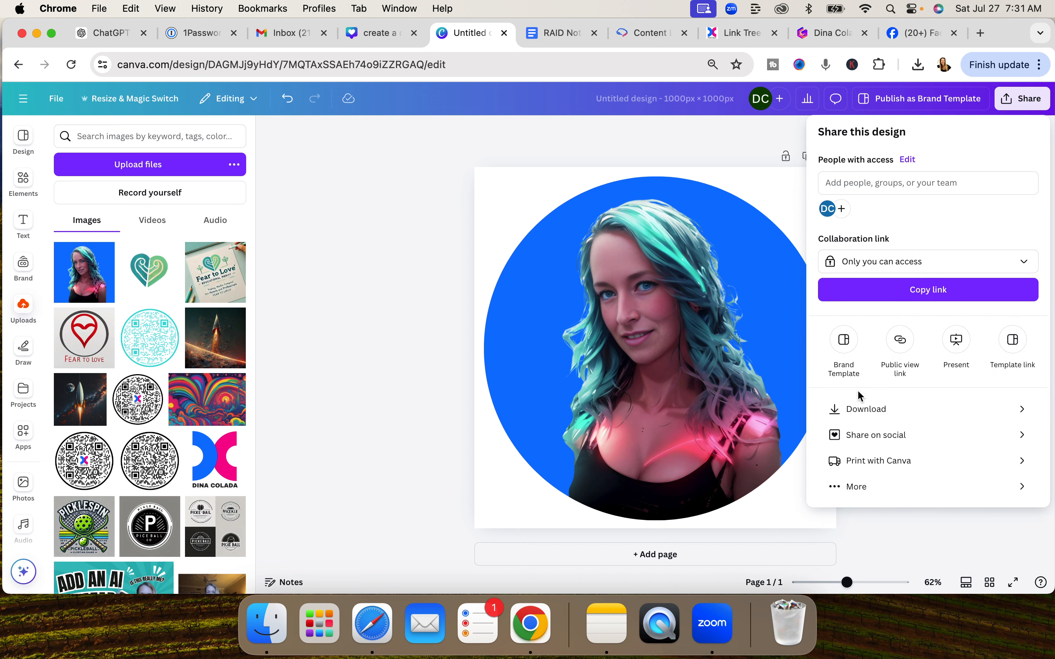
click(866, 409)
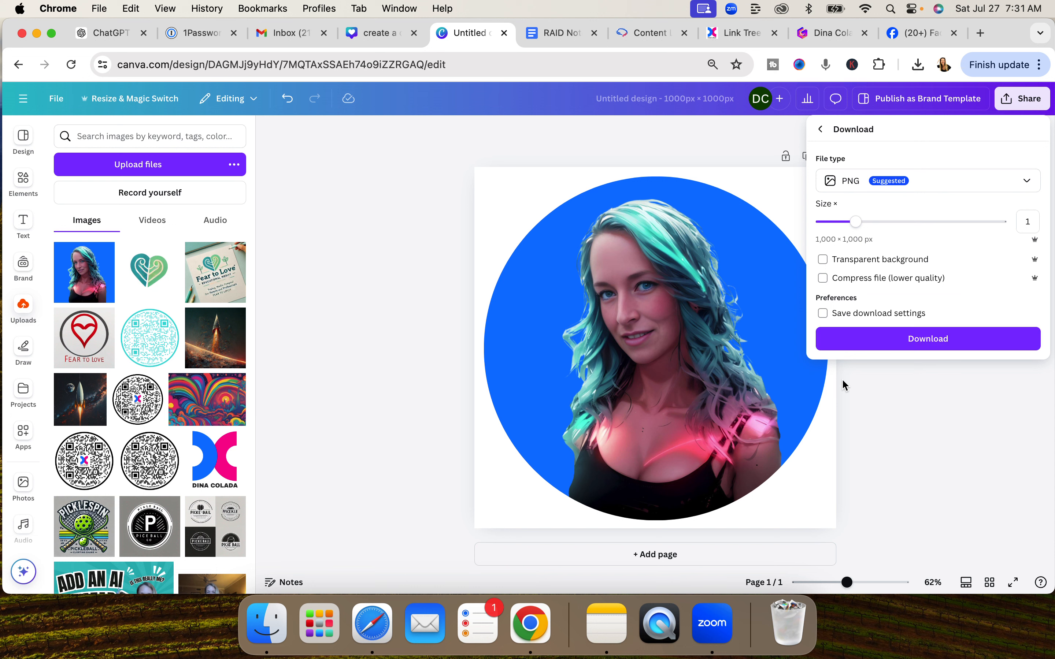
click(822, 312)
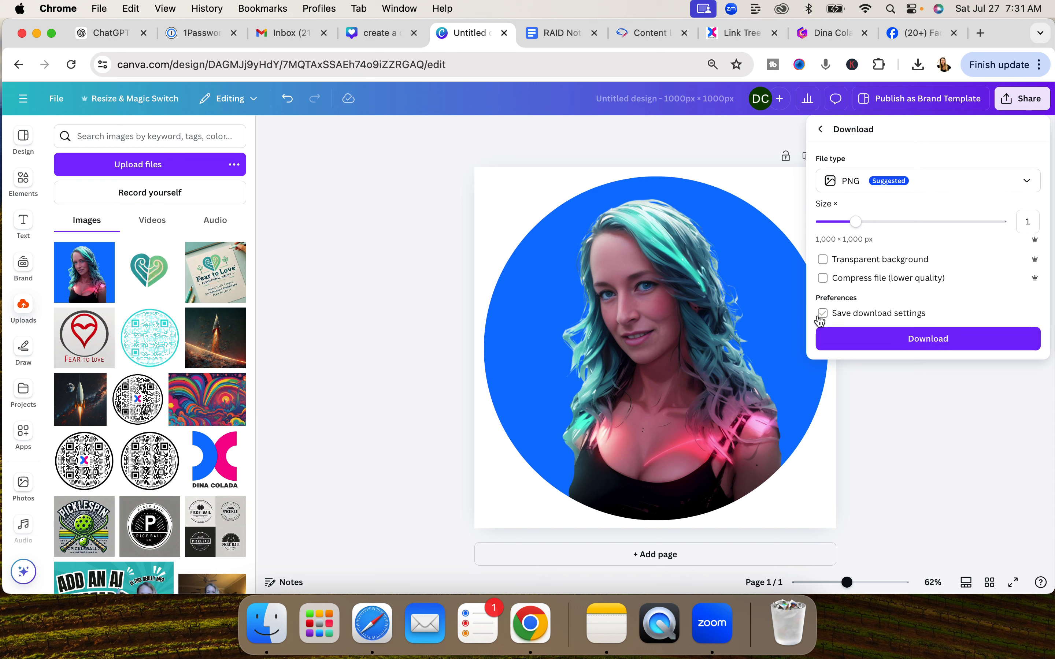
click(822, 260)
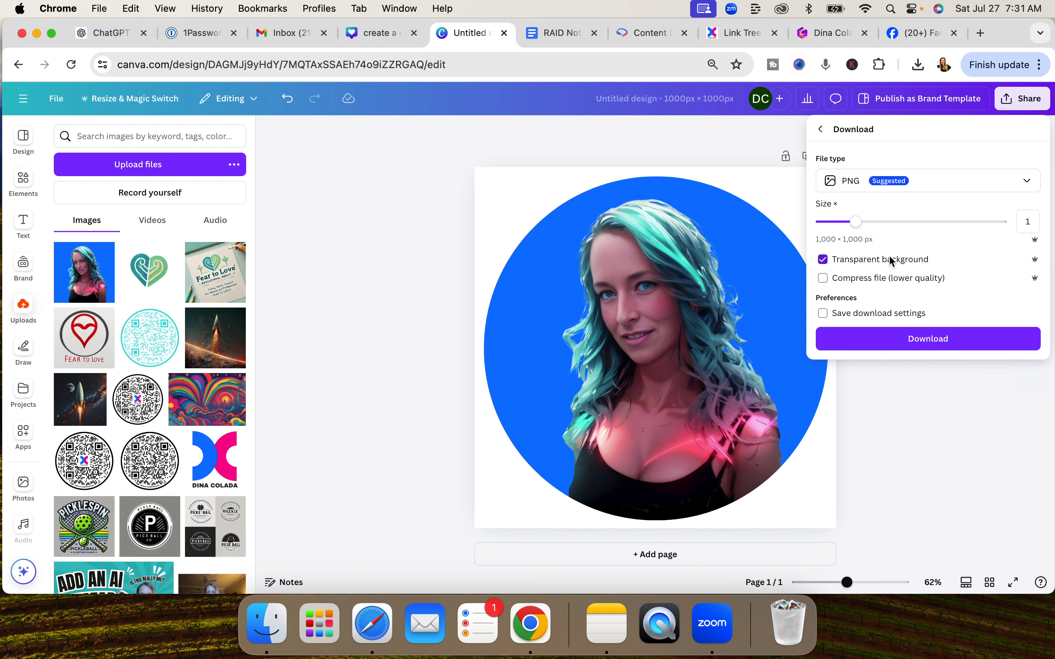
click(928, 338)
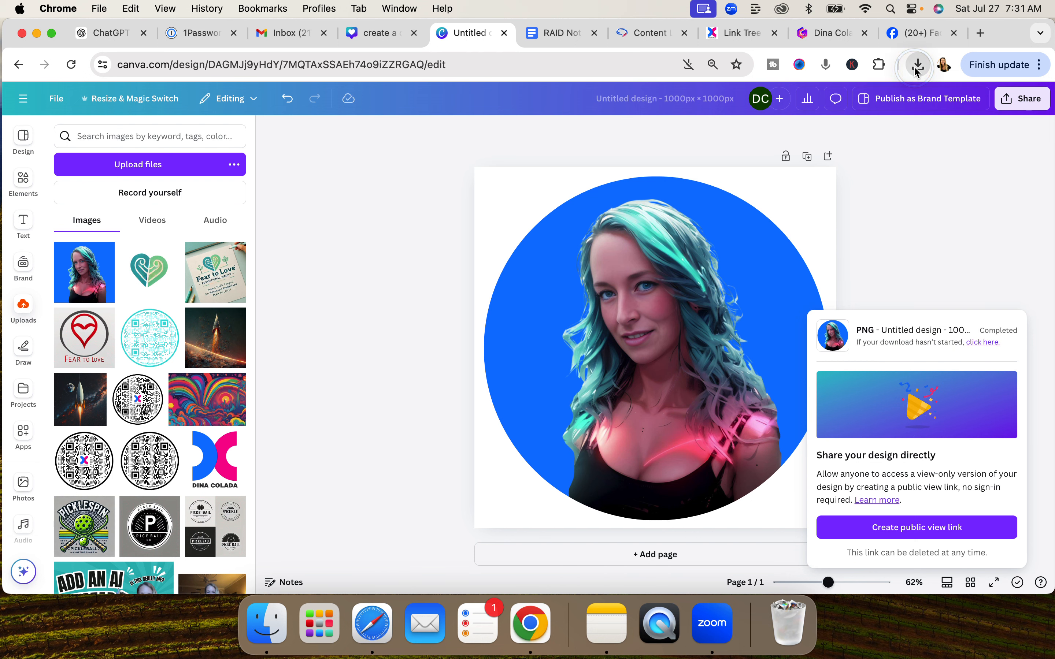
click(982, 342)
text(dina circle headshot)
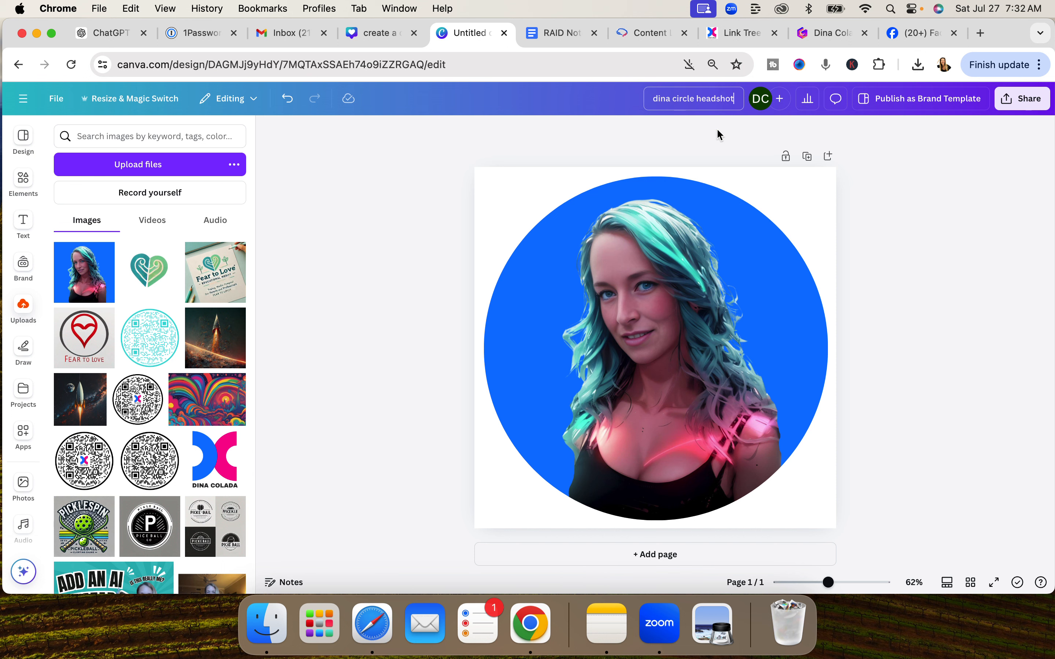
Download again as dina circle headshot.png, PNG with transparent background
click(1022, 98)
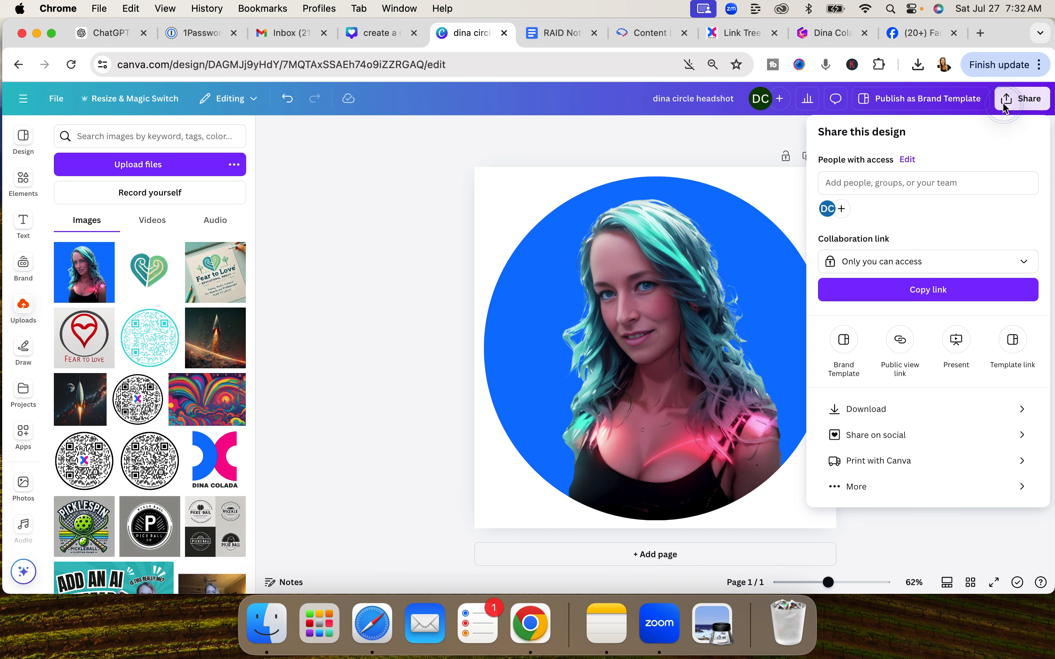
click(867, 409)
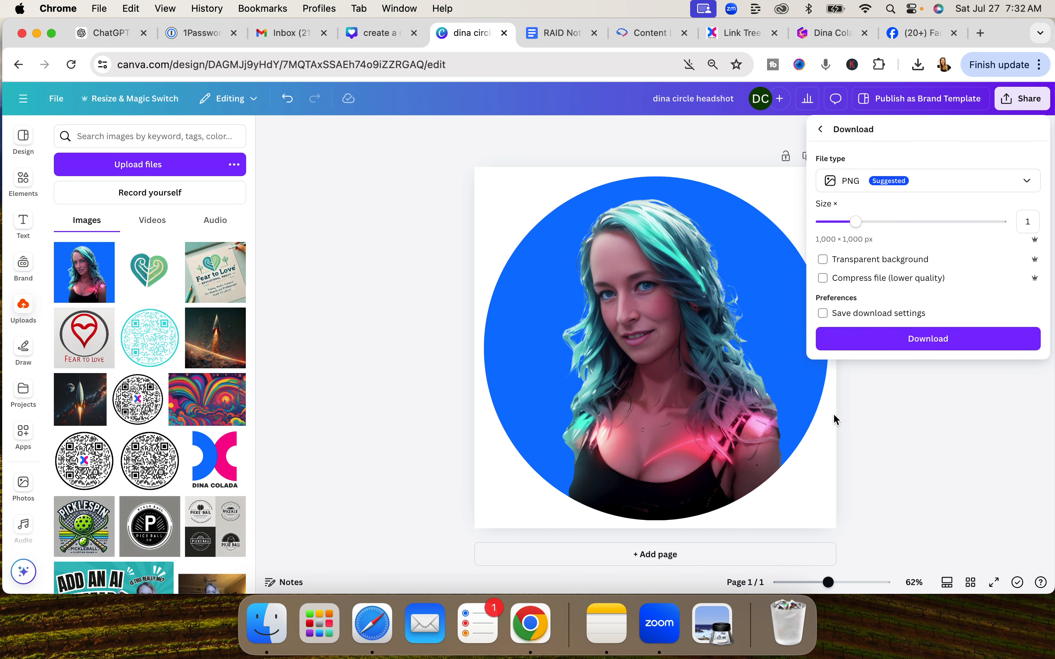
click(822, 259)
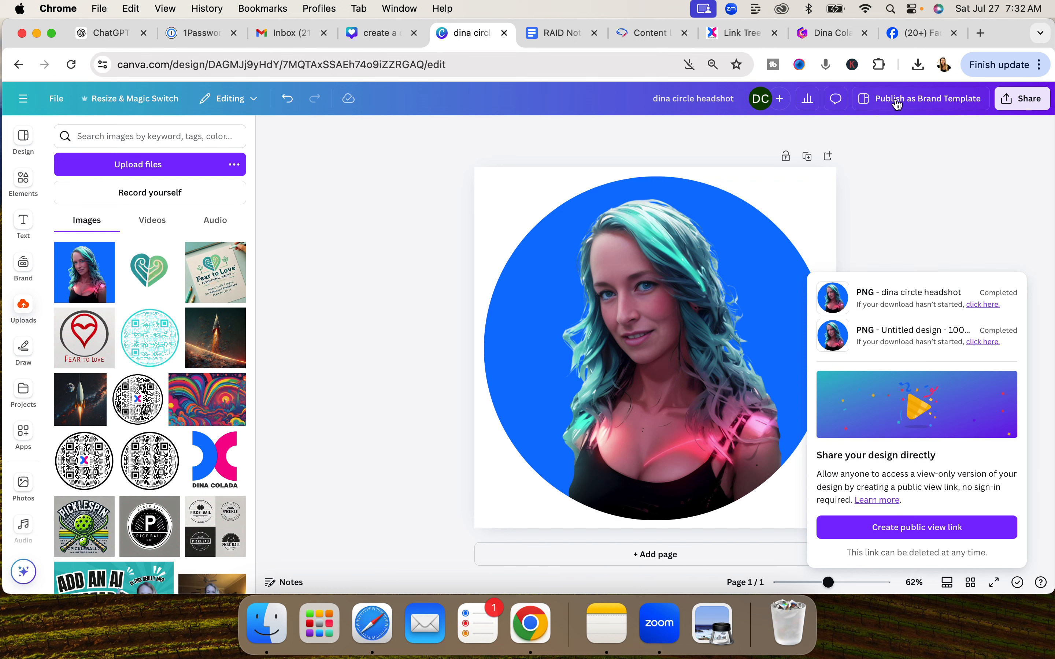
mouse_move(941, 197)
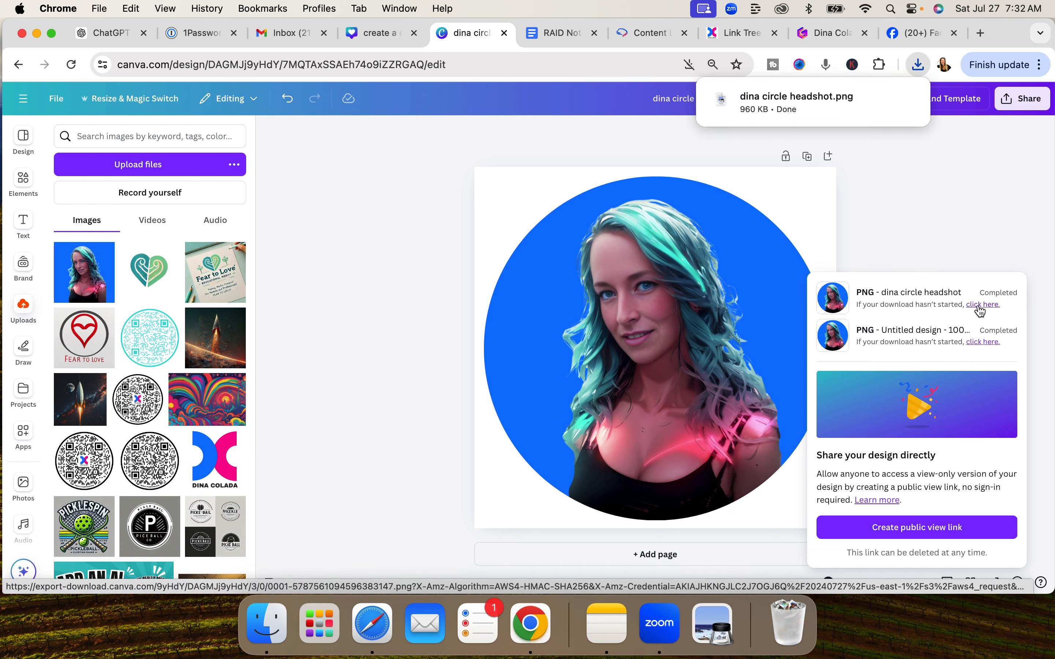
mouse_move(902, 408)
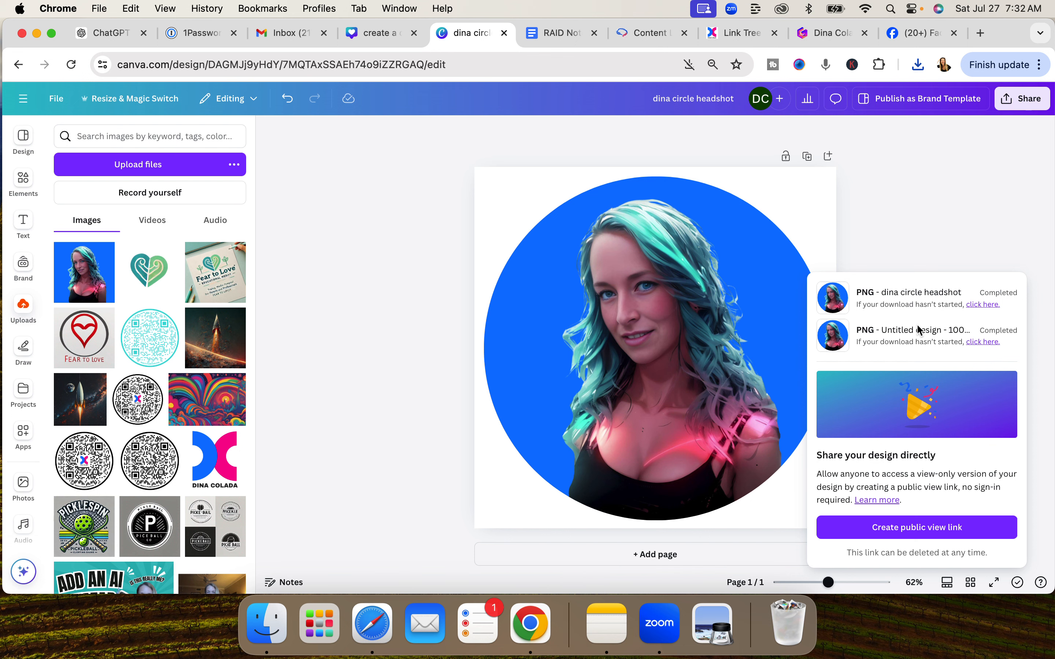
mouse_move(900, 74)
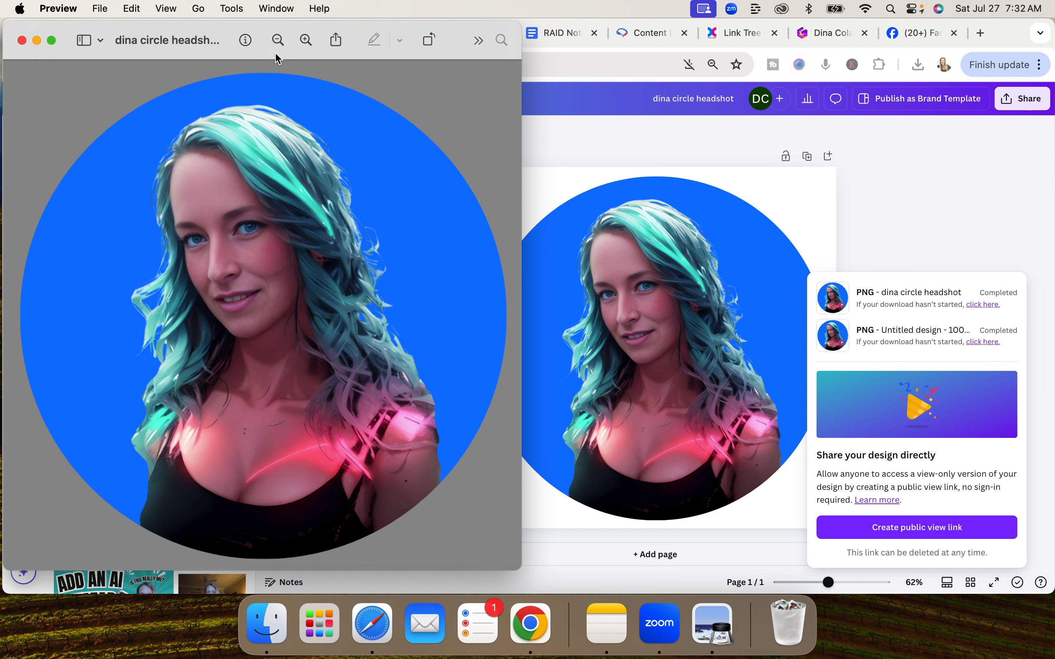
mouse_move(606, 141)
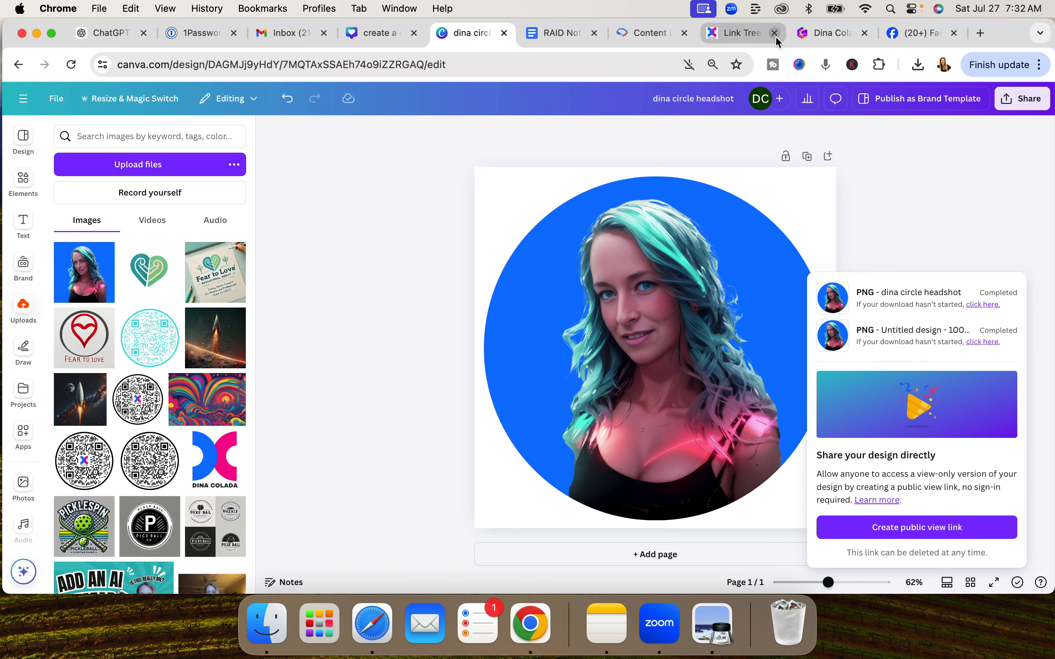
mouse_move(742, 32)
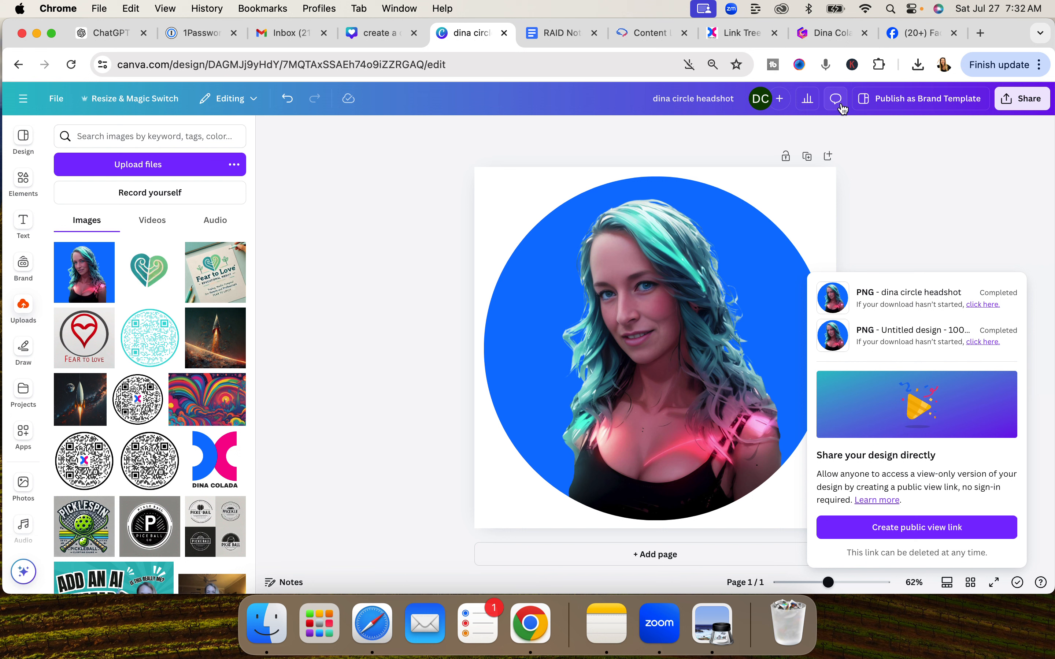
mouse_move(1022, 267)
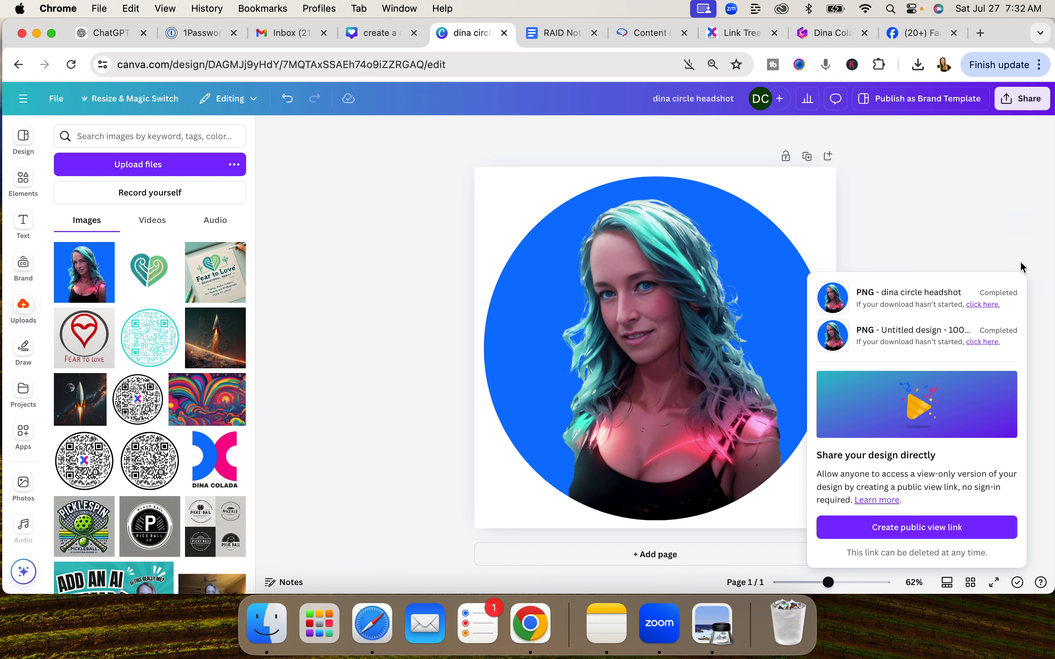
mouse_move(1013, 398)
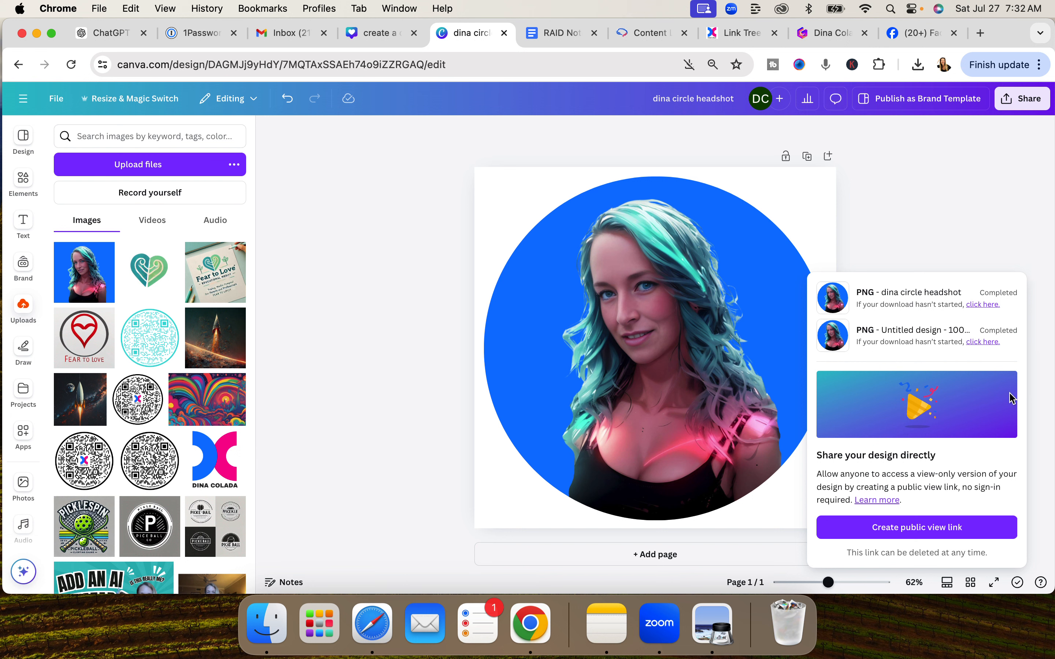